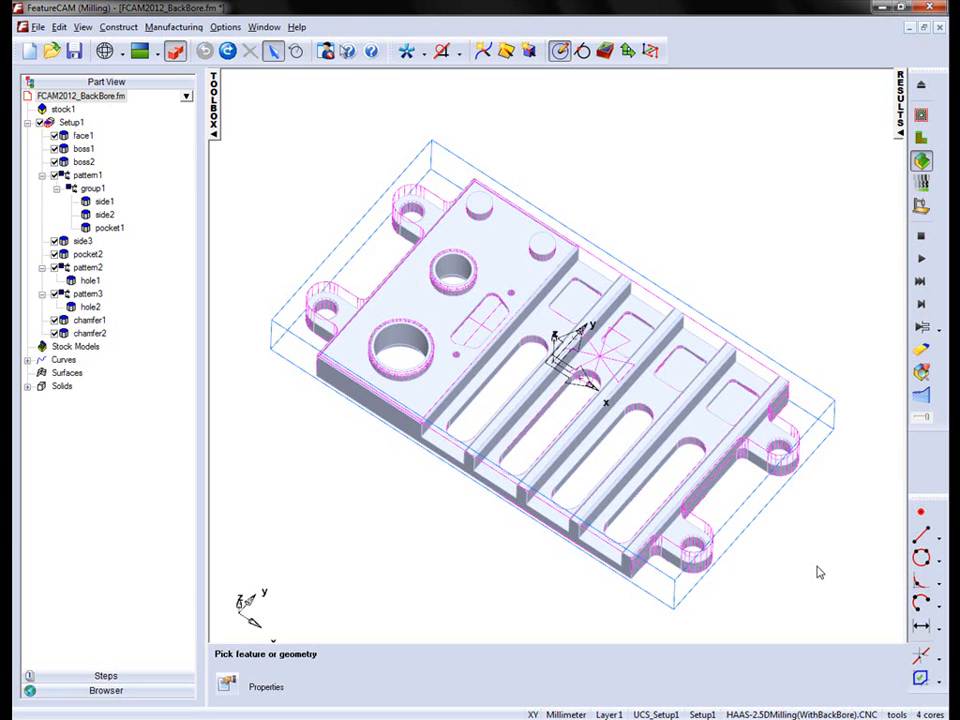
{"action": "mouse_move", "coordinate": [843, 574]}
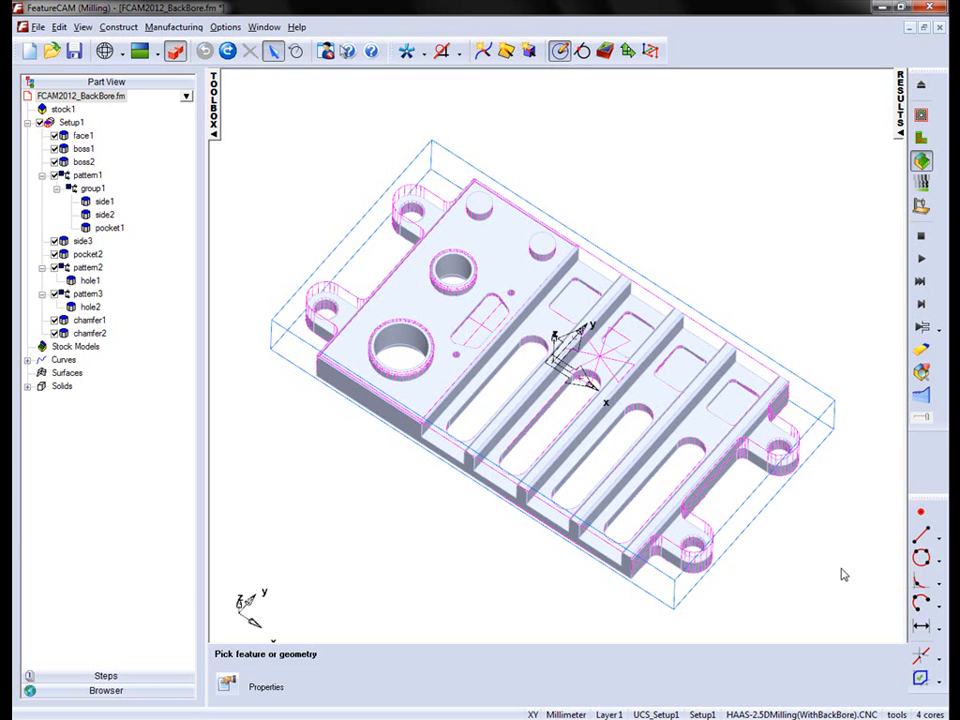
{"action": "mouse_move", "coordinate": [828, 567]}
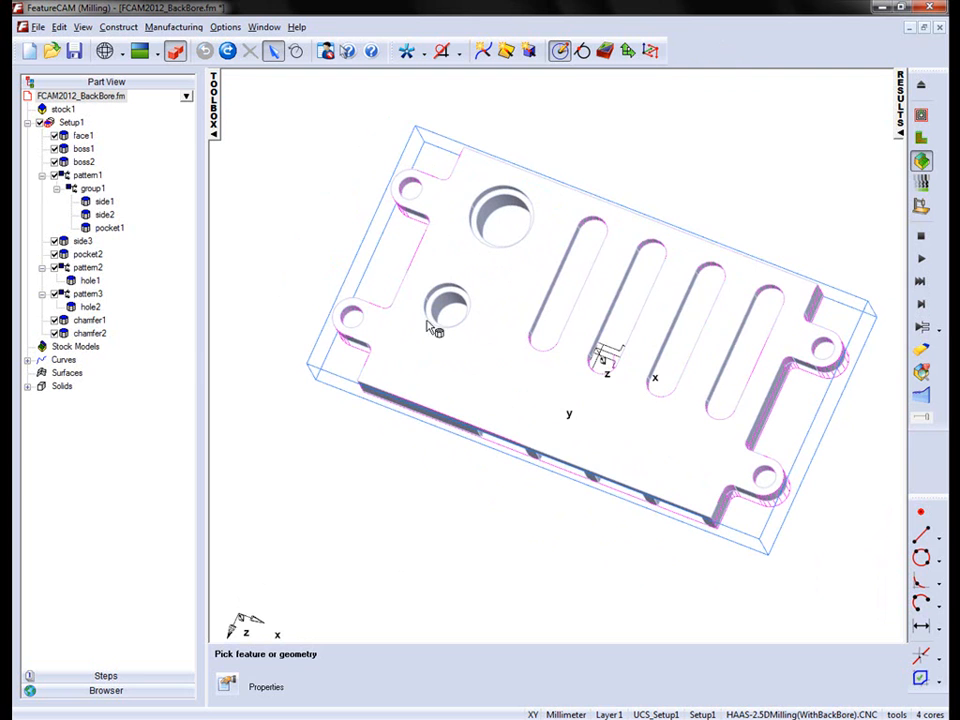
{"action": "mouse_move", "coordinate": [480, 350]}
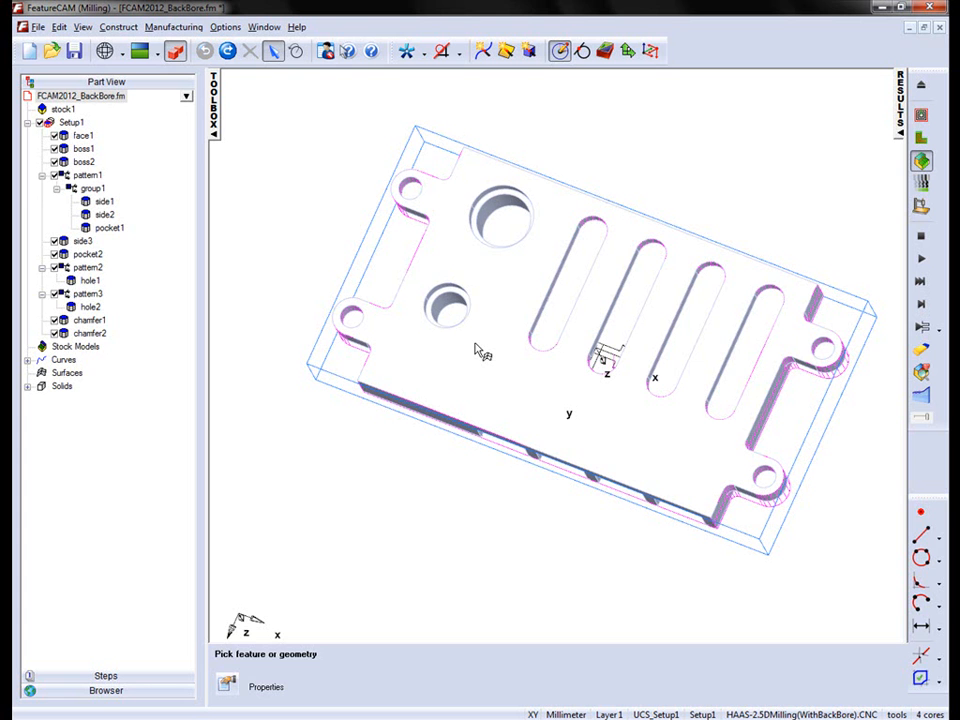
{"action": "mouse_move", "coordinate": [665, 360]}
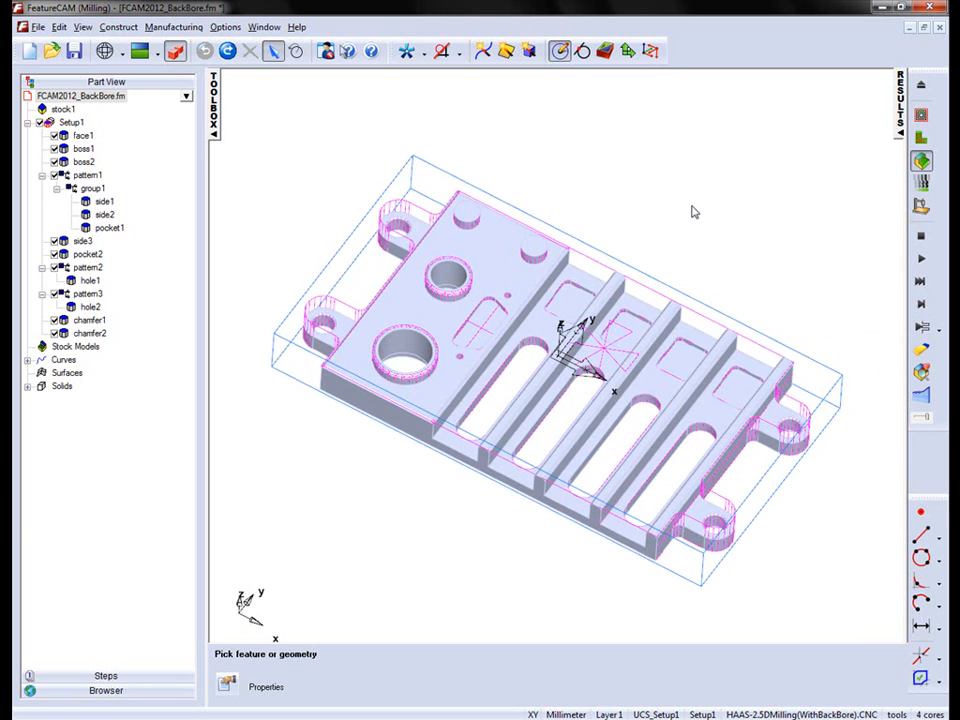
{"action": "mouse_move", "coordinate": [757, 247]}
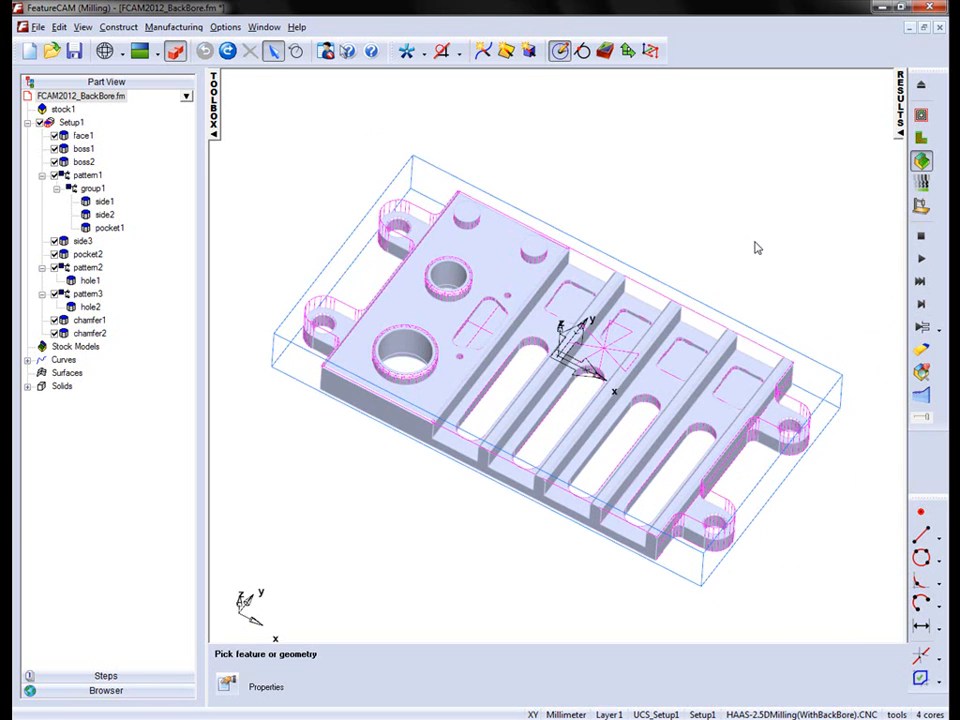
{"action": "mouse_move", "coordinate": [920, 262]}
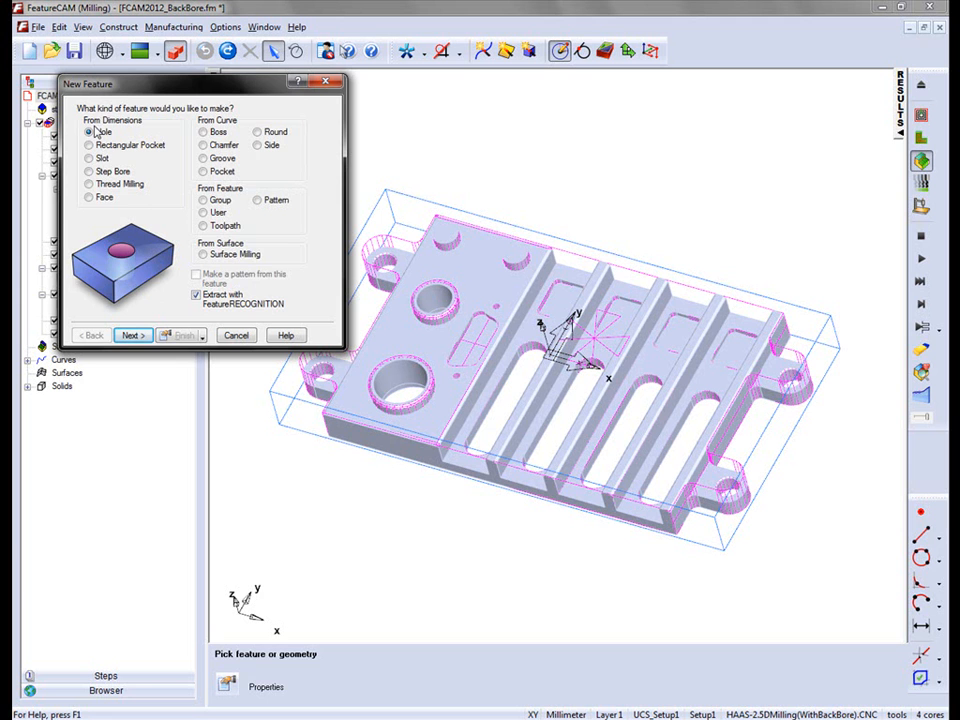
Run hole recognition and select the two large holes to build as hole features
{"action": "left_click", "coordinate": [130, 335]}
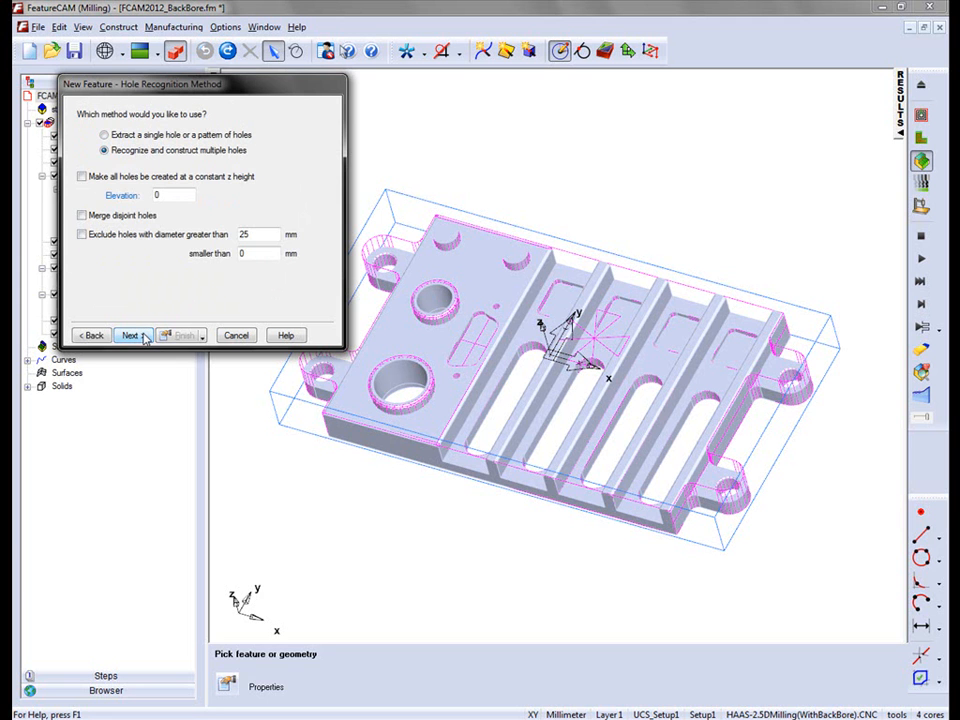
{"action": "left_click", "coordinate": [129, 335]}
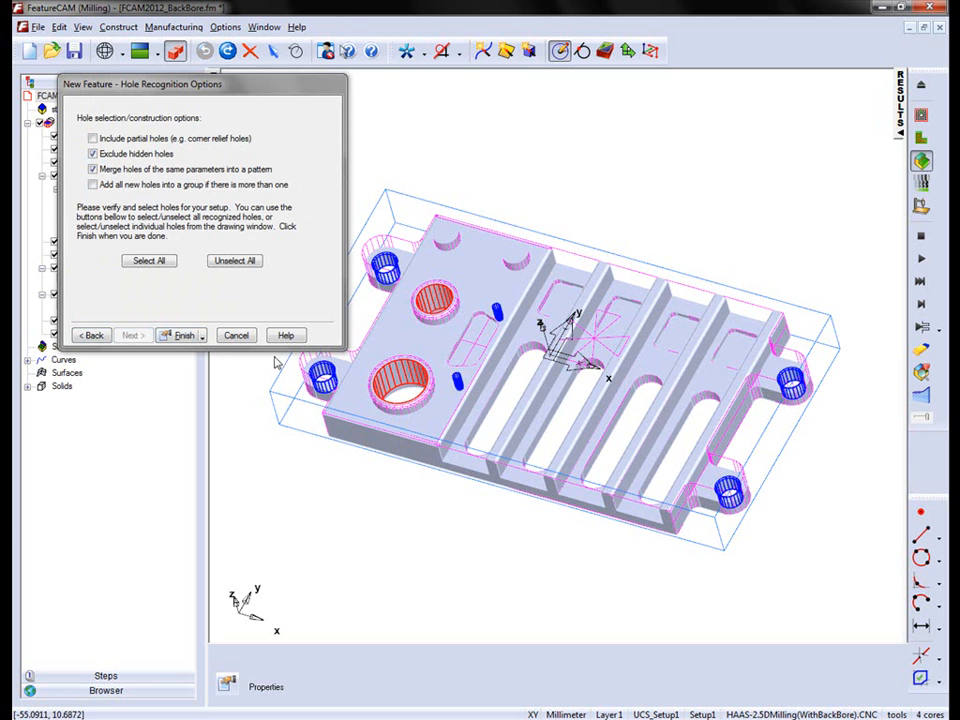
{"action": "left_click", "coordinate": [184, 335]}
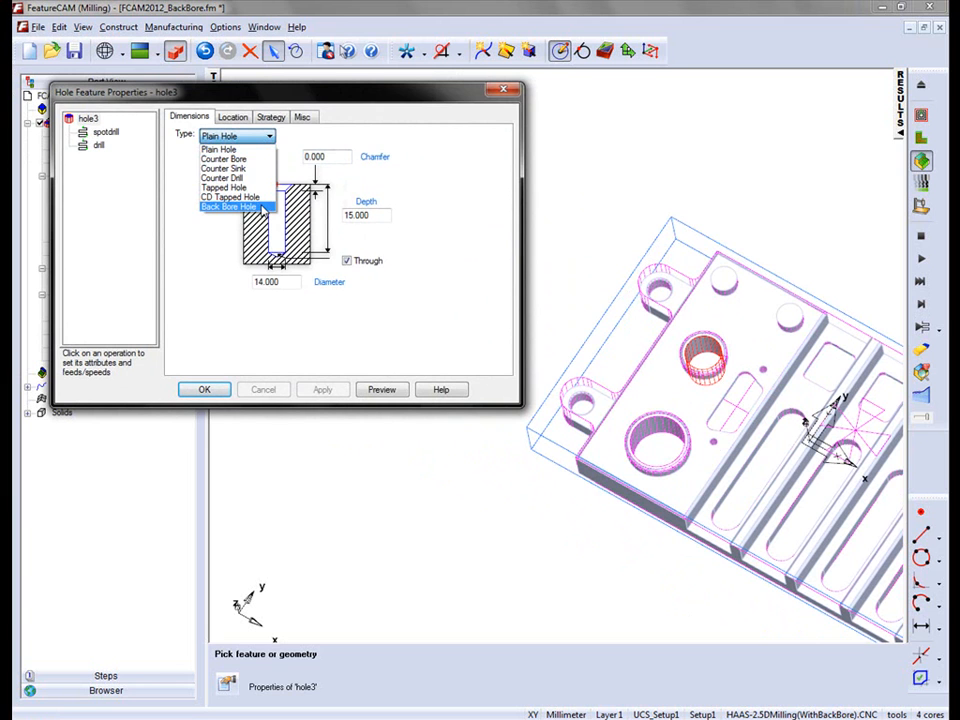
Make hole3 a Back Bore Hole with bore diameter 18 and depth 20, and accept it
{"action": "left_click", "coordinate": [229, 207]}
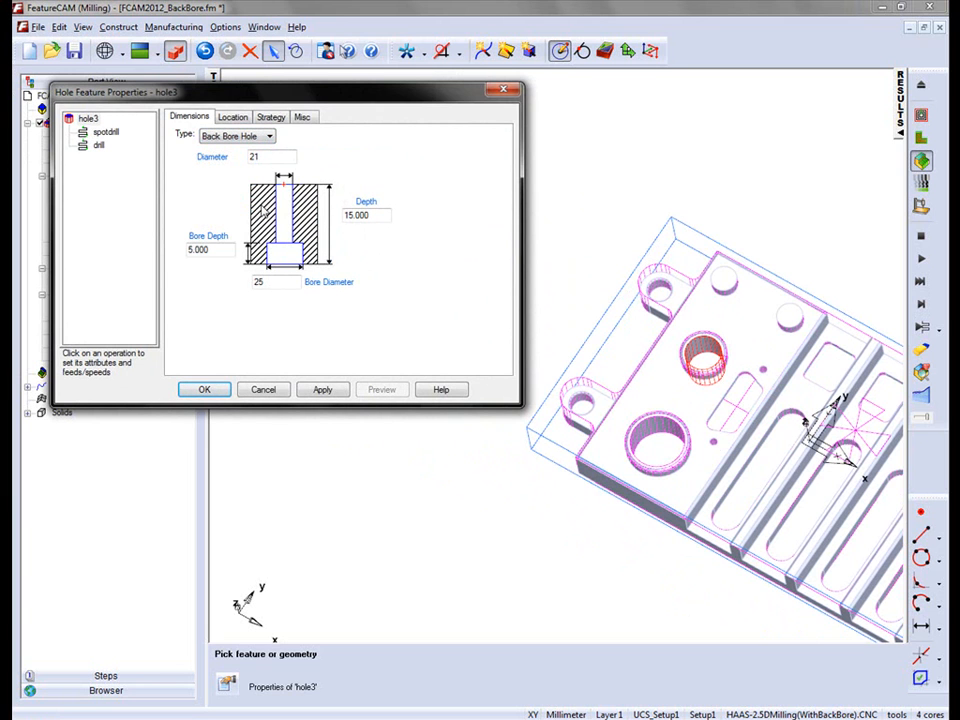
{"action": "mouse_move", "coordinate": [345, 272]}
{"action": "type", "text": "14"}
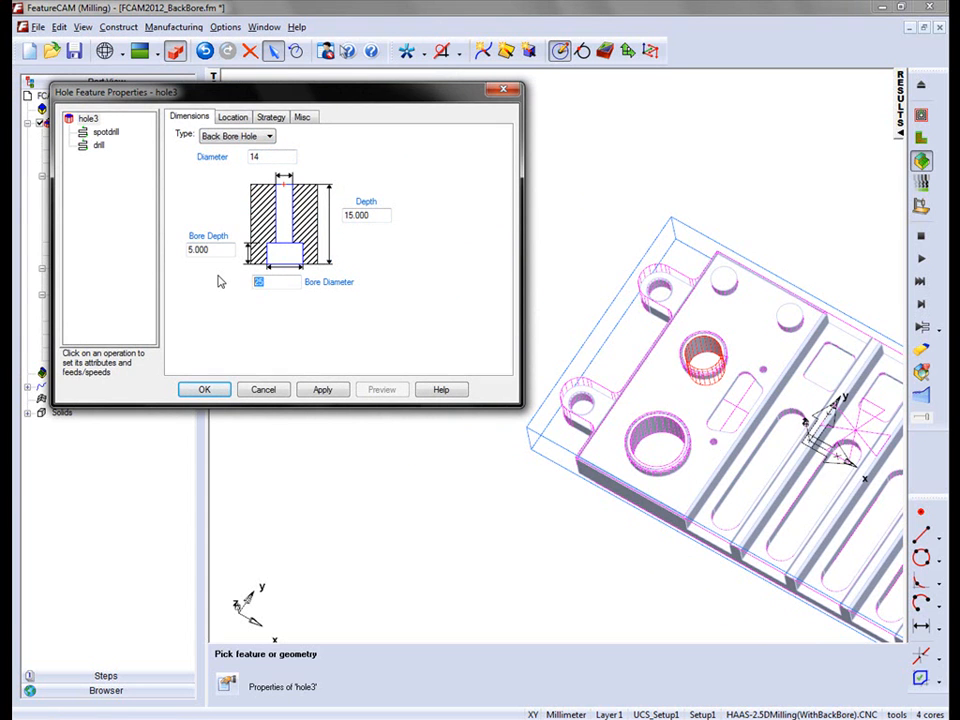
{"action": "type", "text": "18"}
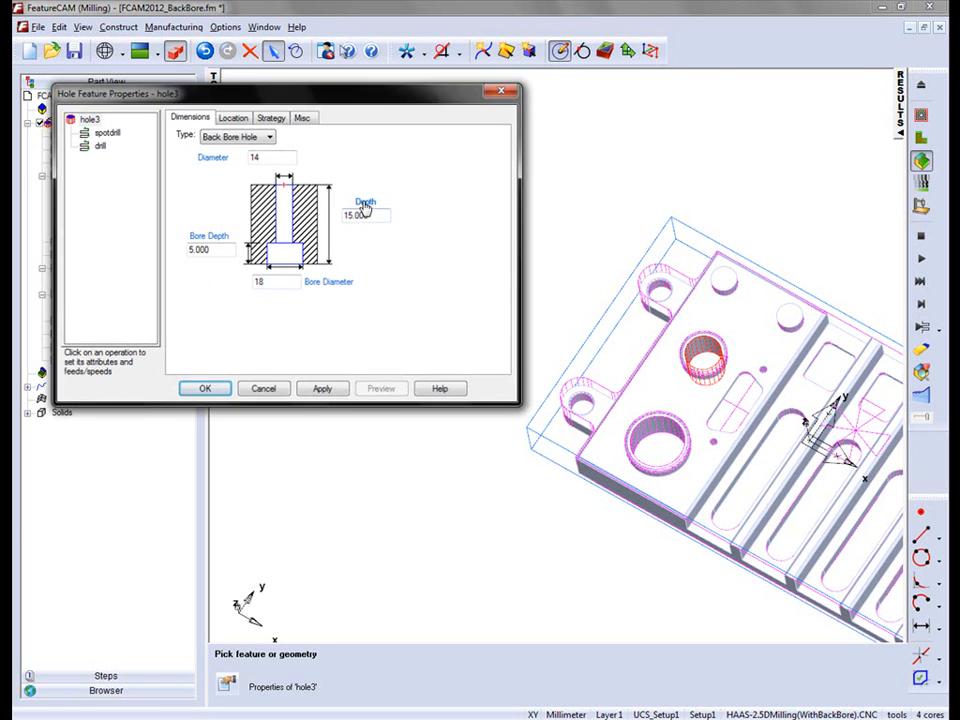
{"action": "left_click", "coordinate": [205, 388]}
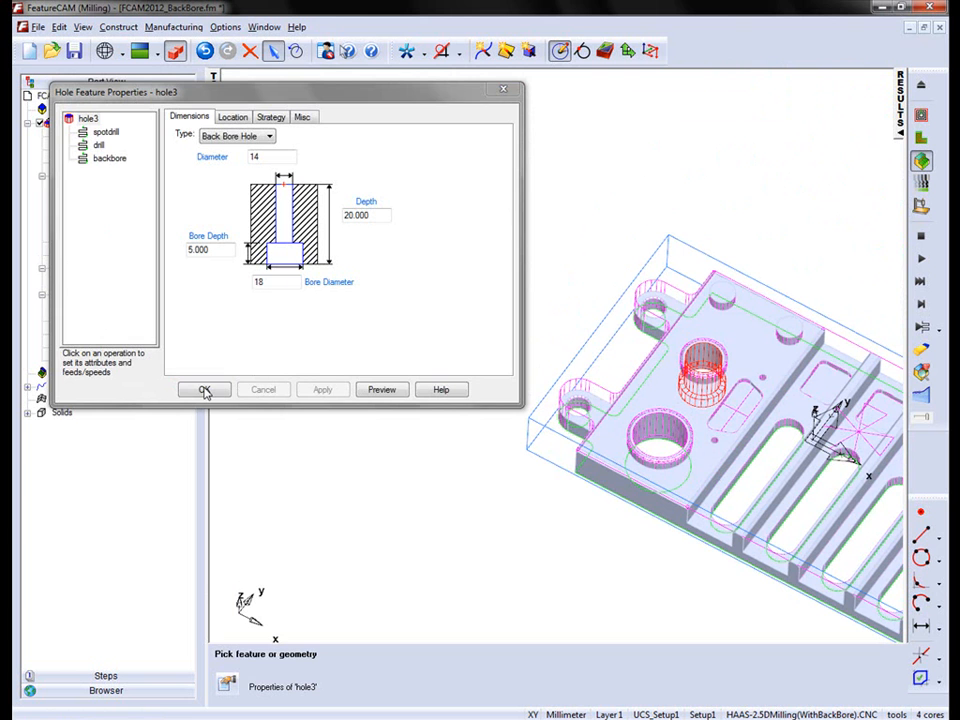
{"action": "left_click", "coordinate": [204, 389]}
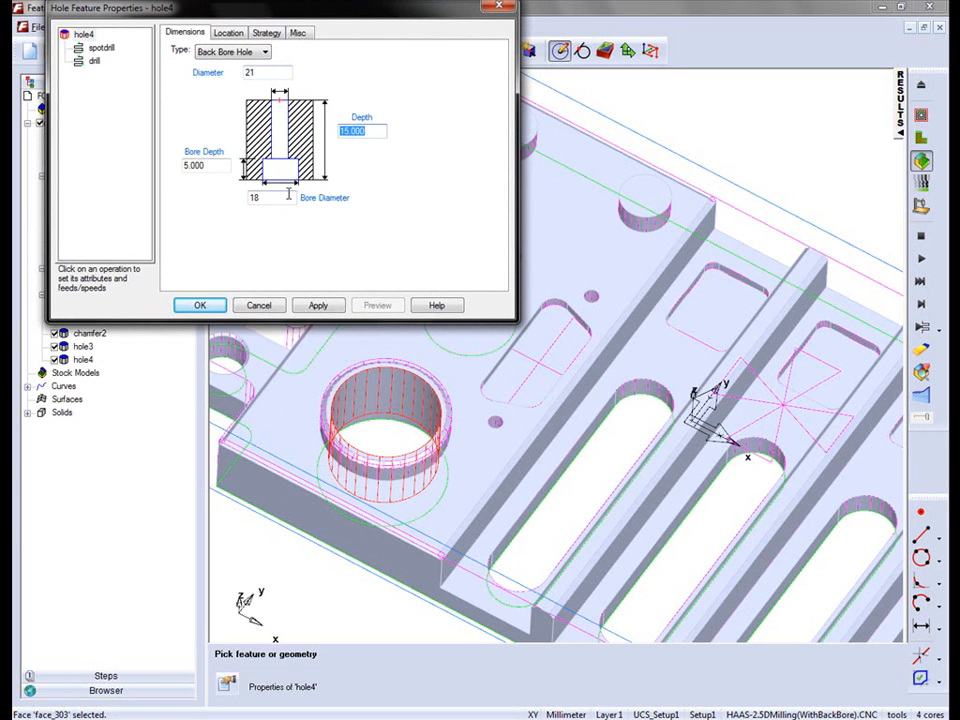
Give hole4 bore diameter 25 and depth 20 and apply the back bore dimensions
{"action": "type", "text": "25"}
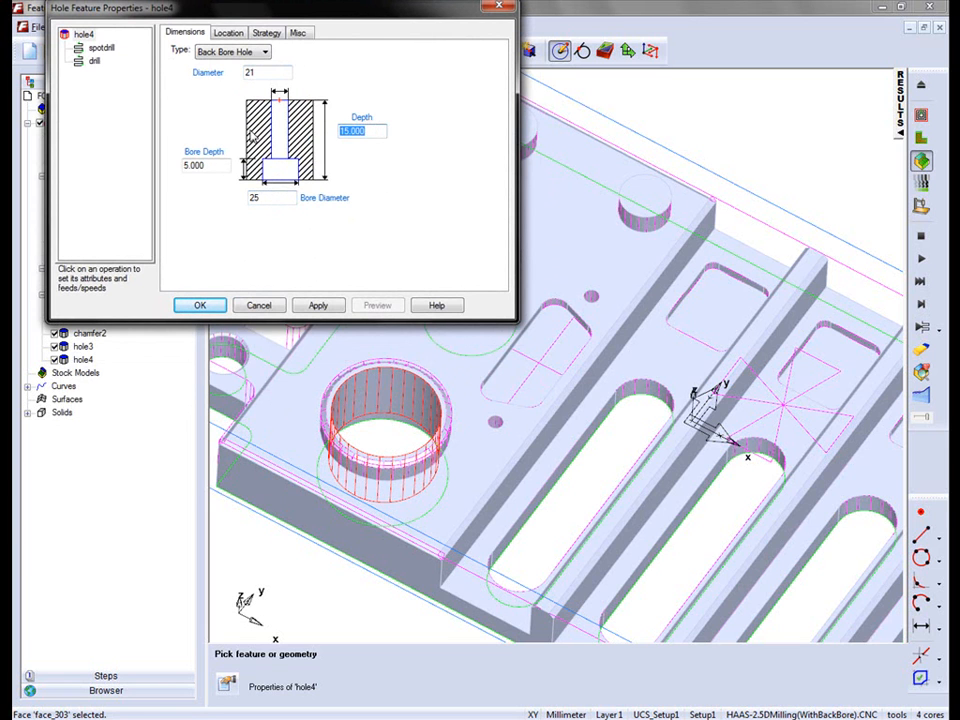
{"action": "type", "text": "20"}
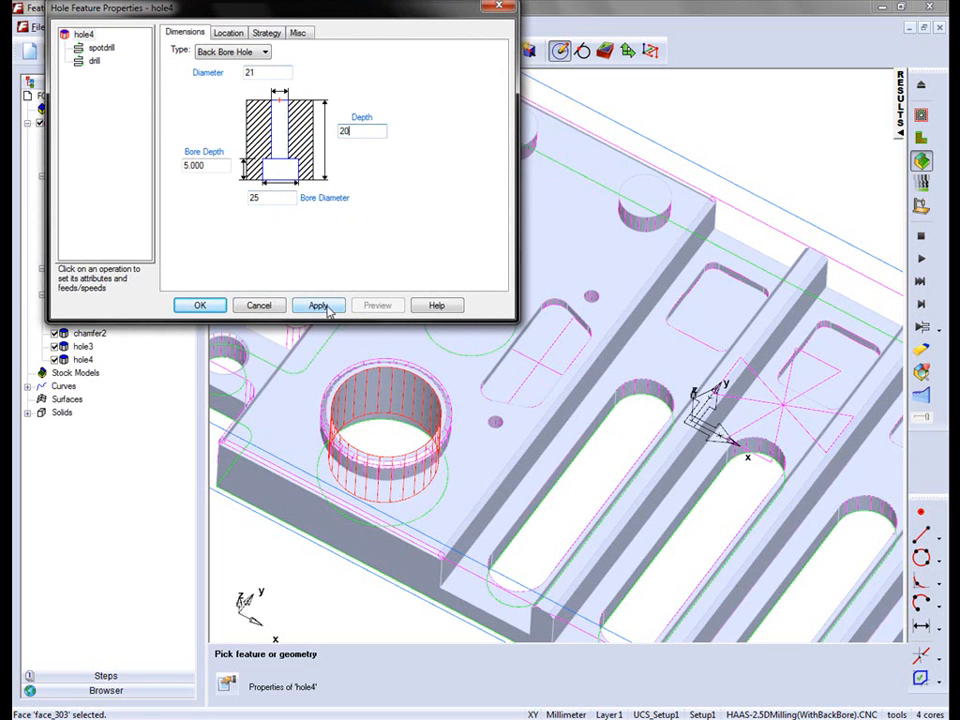
{"action": "left_click", "coordinate": [200, 305]}
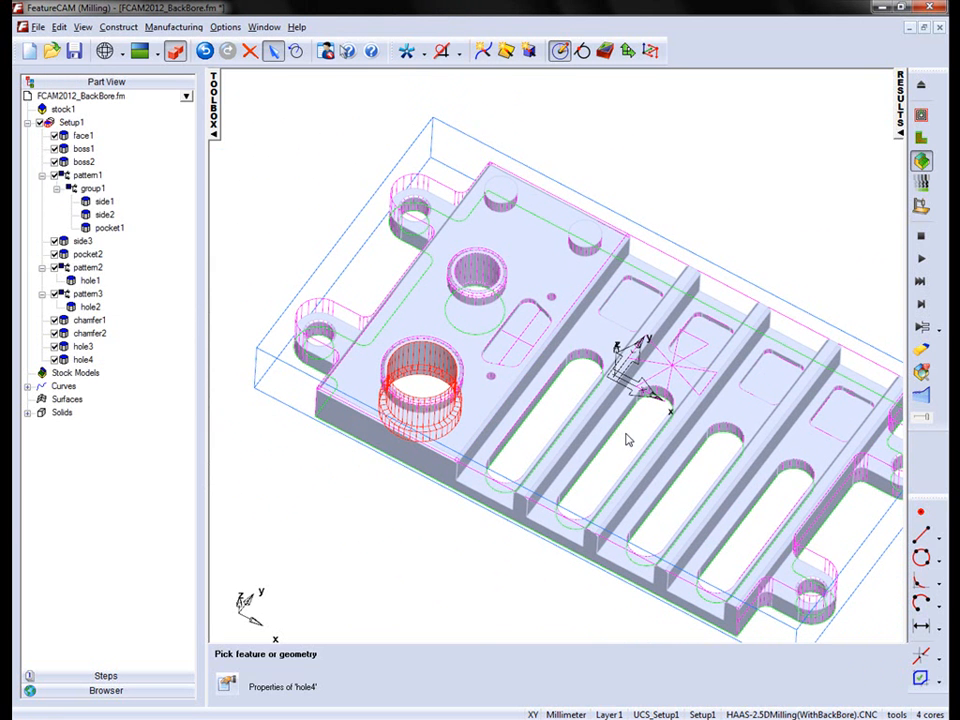
{"action": "mouse_move", "coordinate": [328, 302]}
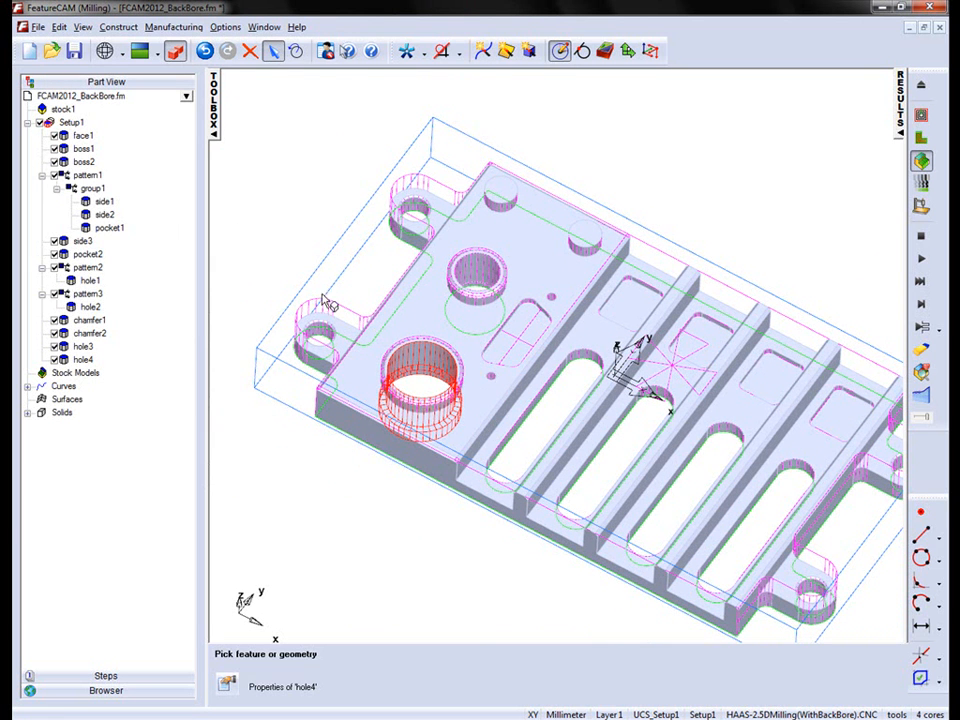
{"action": "mouse_move", "coordinate": [290, 283]}
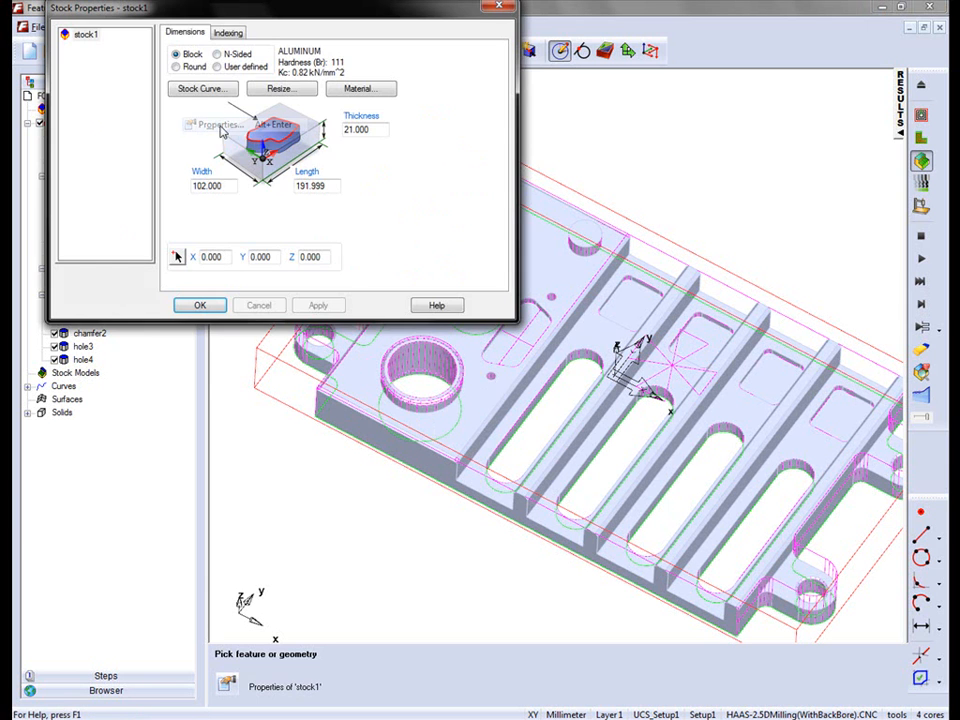
Define stock1's shape from section_stock_curve via Stock Curve and confirm it
{"action": "left_click", "coordinate": [202, 88]}
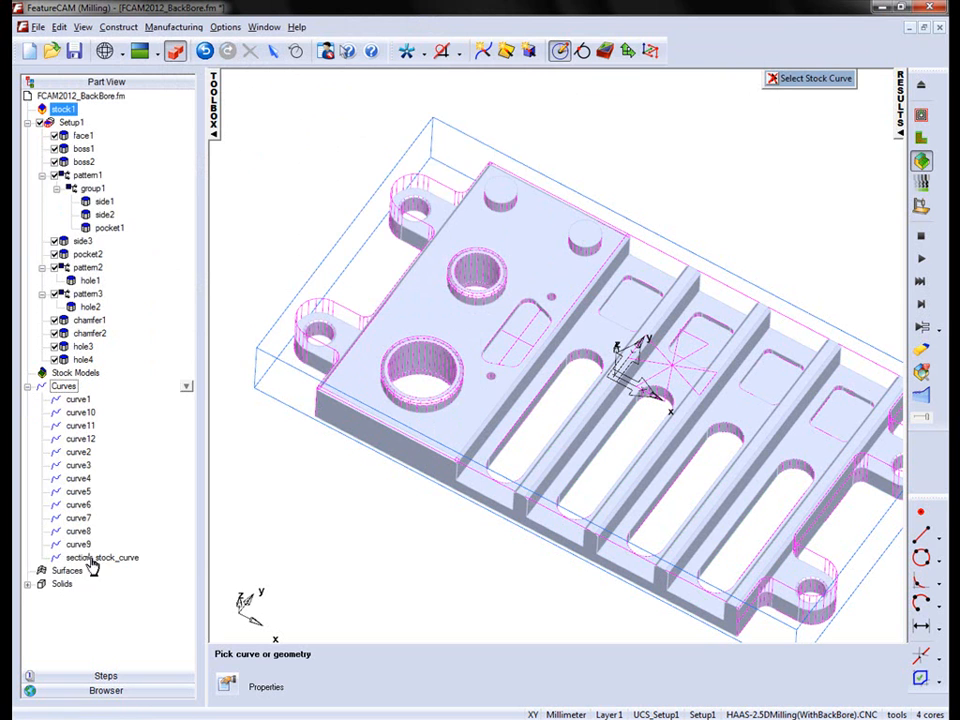
{"action": "left_click", "coordinate": [103, 557]}
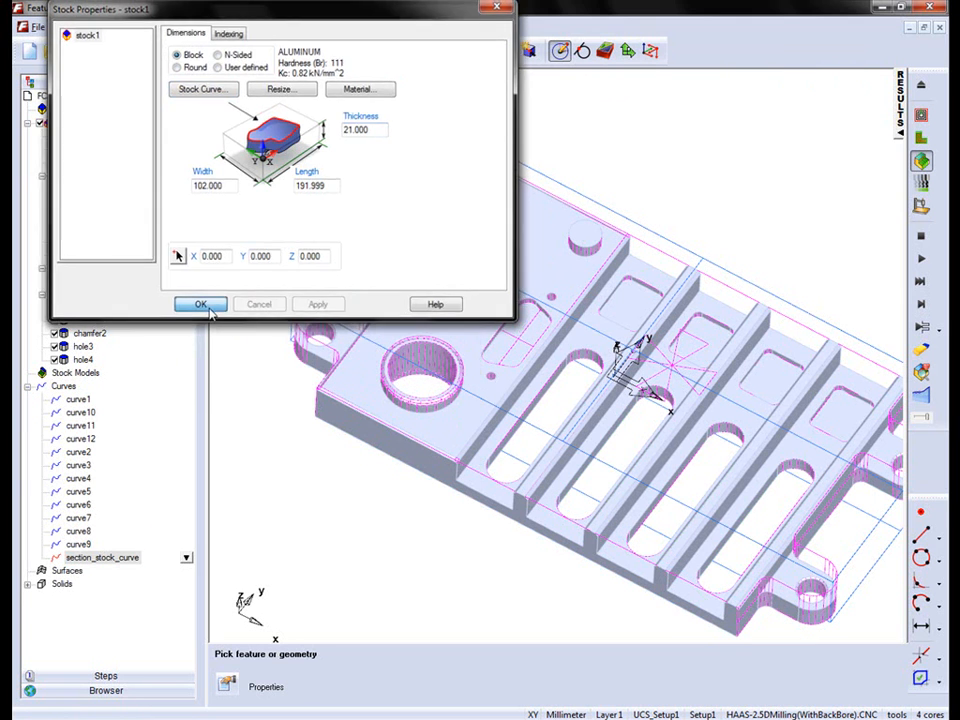
{"action": "left_click", "coordinate": [200, 304]}
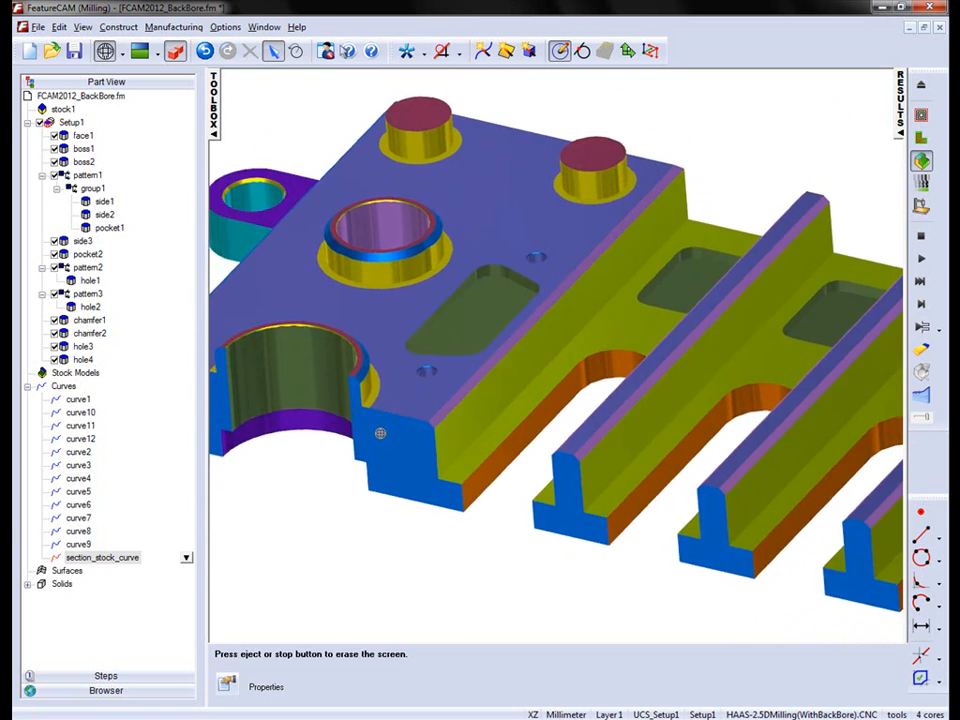
{"action": "left_click_drag", "start_coordinate": [380, 433], "coordinate": [338, 367]}
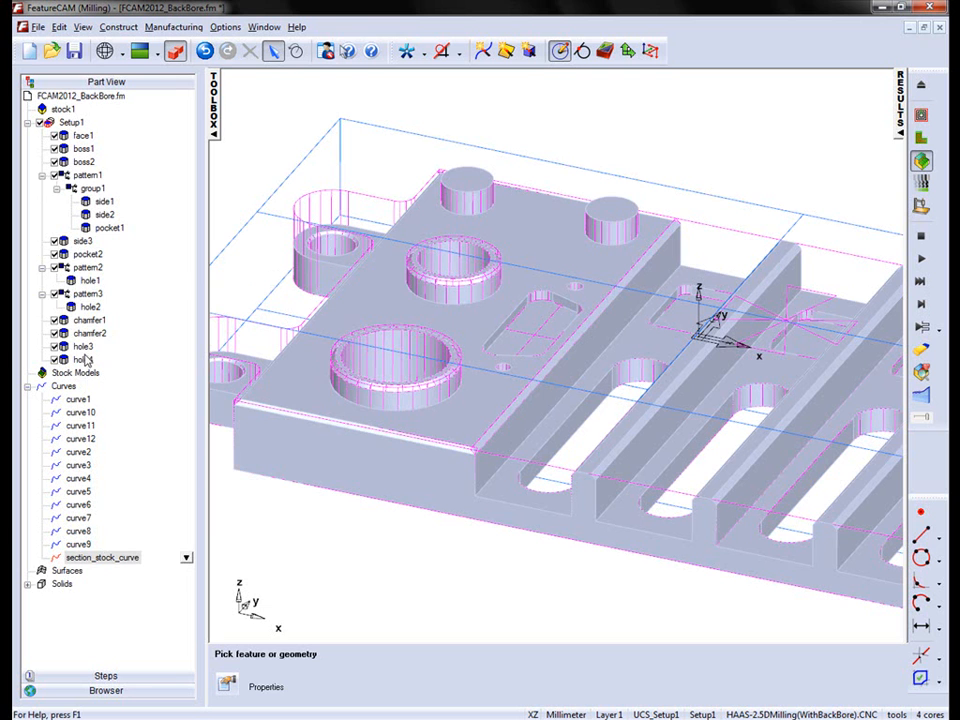
Review hole4's backbore operation tools and Back Bore (G87) cycle, accept, and show manufacturing results
{"action": "double_click", "coordinate": [82, 359]}
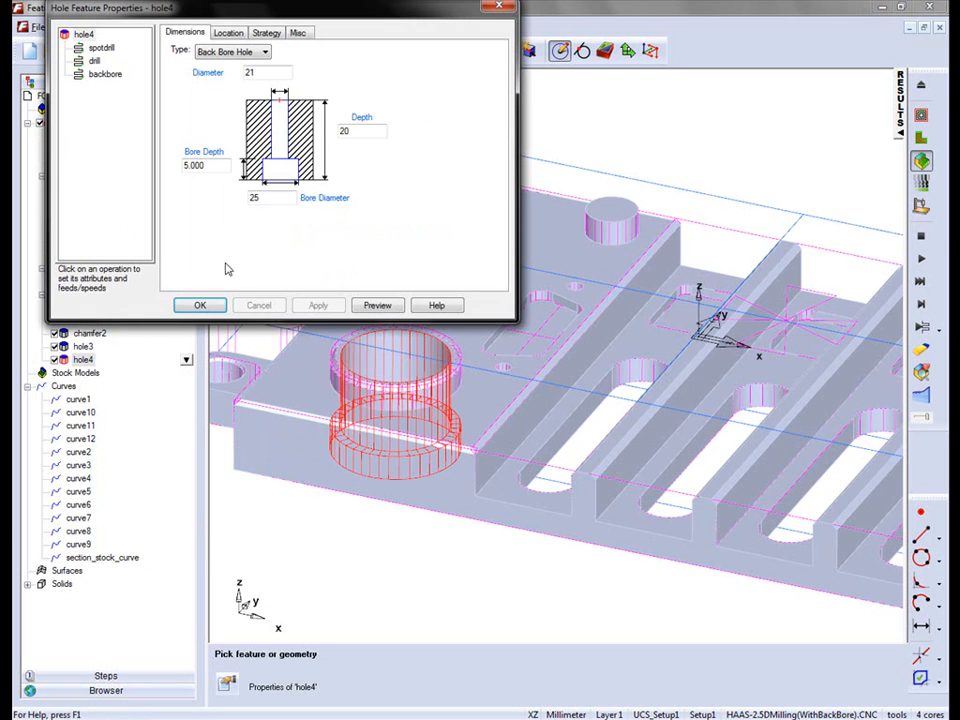
{"action": "left_click", "coordinate": [105, 74]}
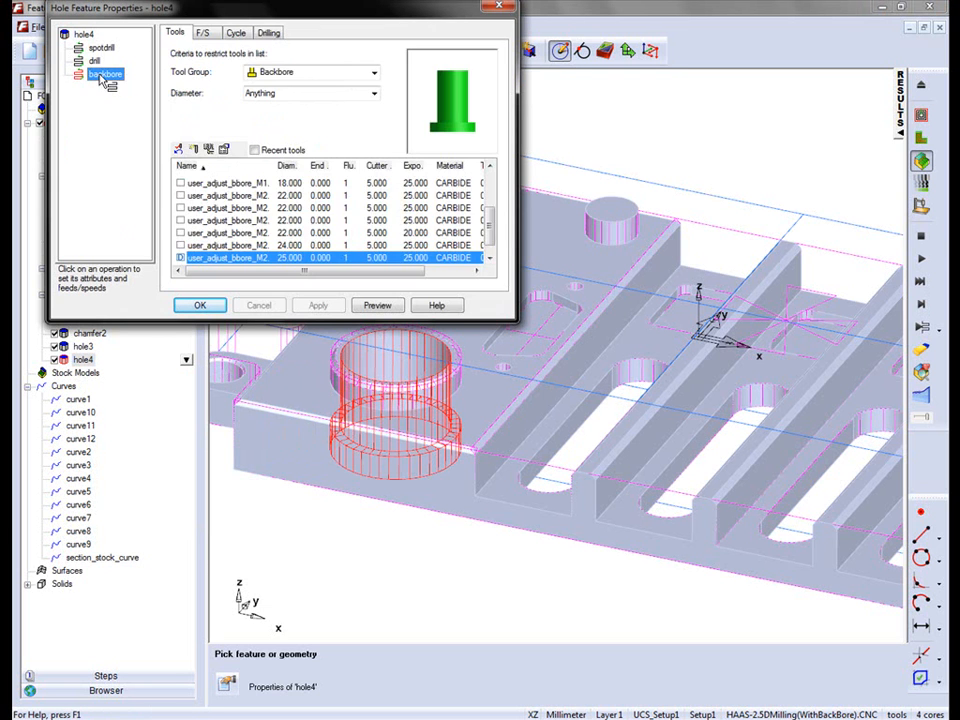
{"action": "left_click", "coordinate": [235, 32]}
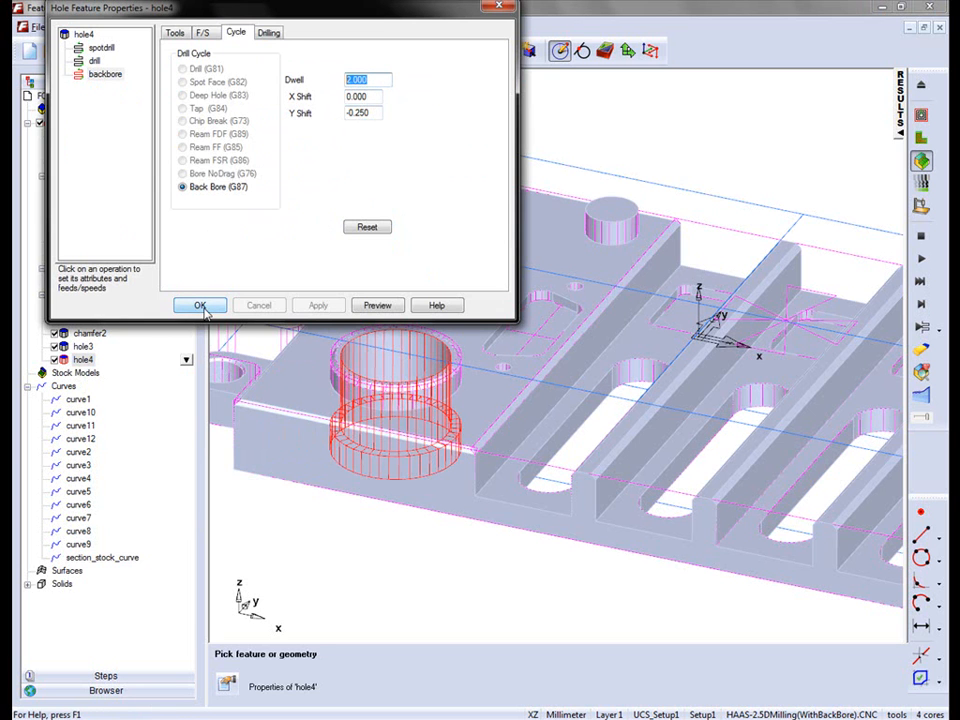
{"action": "left_click", "coordinate": [200, 305]}
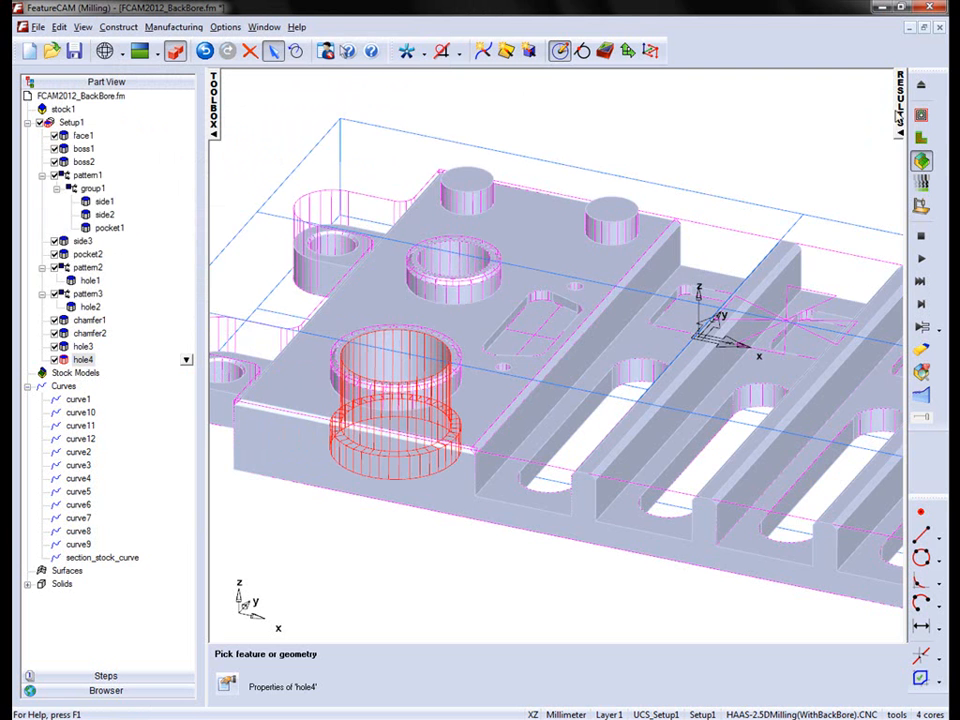
{"action": "left_click", "coordinate": [893, 103]}
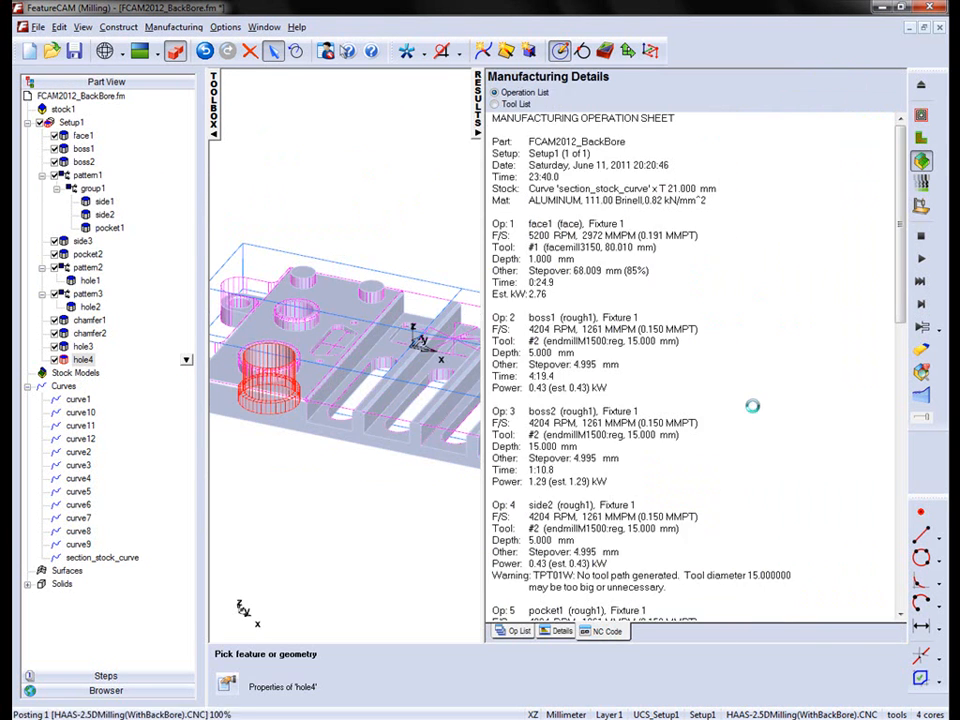
Show the NC Code listing and find the G87 back-bore lines for HOLE3 and HOLE4
{"action": "left_click", "coordinate": [562, 631]}
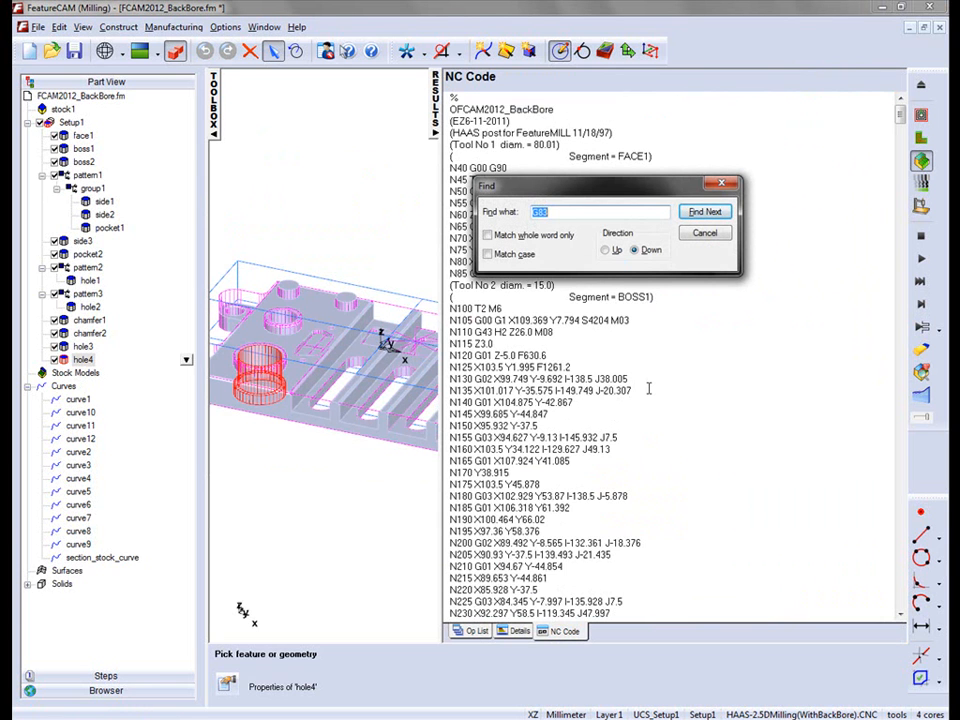
{"action": "type", "text": "G87"}
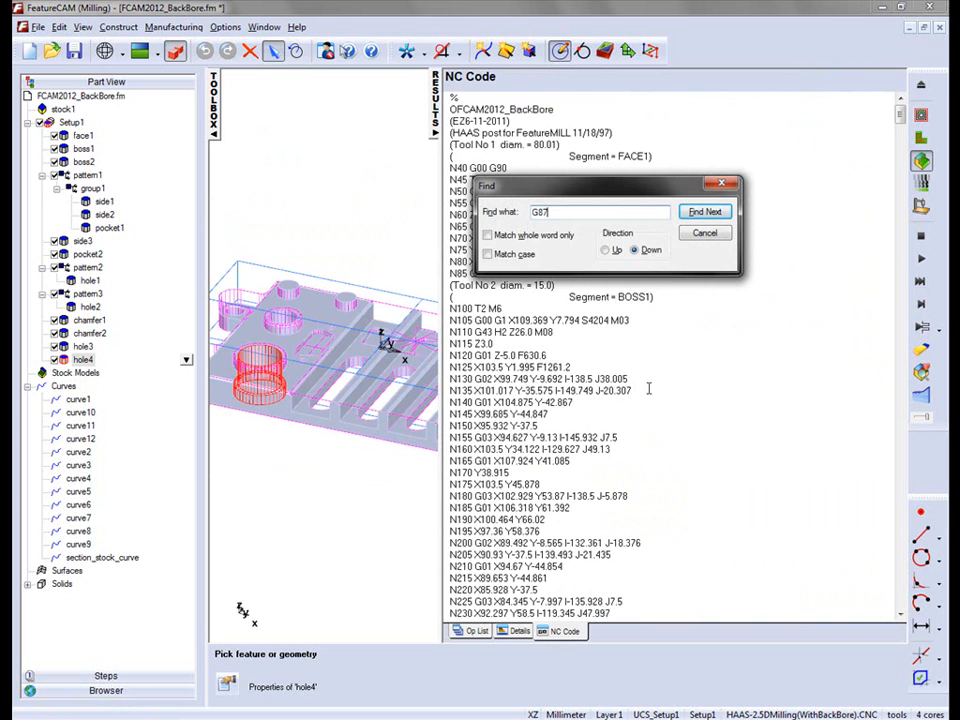
{"action": "left_click", "coordinate": [705, 211]}
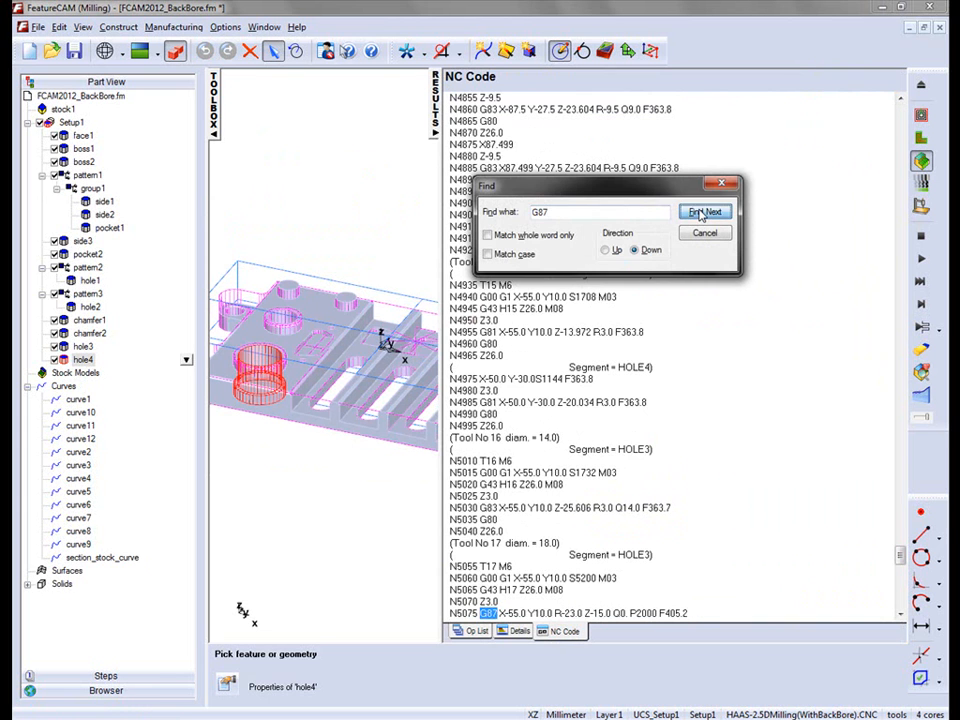
{"action": "left_click", "coordinate": [705, 211]}
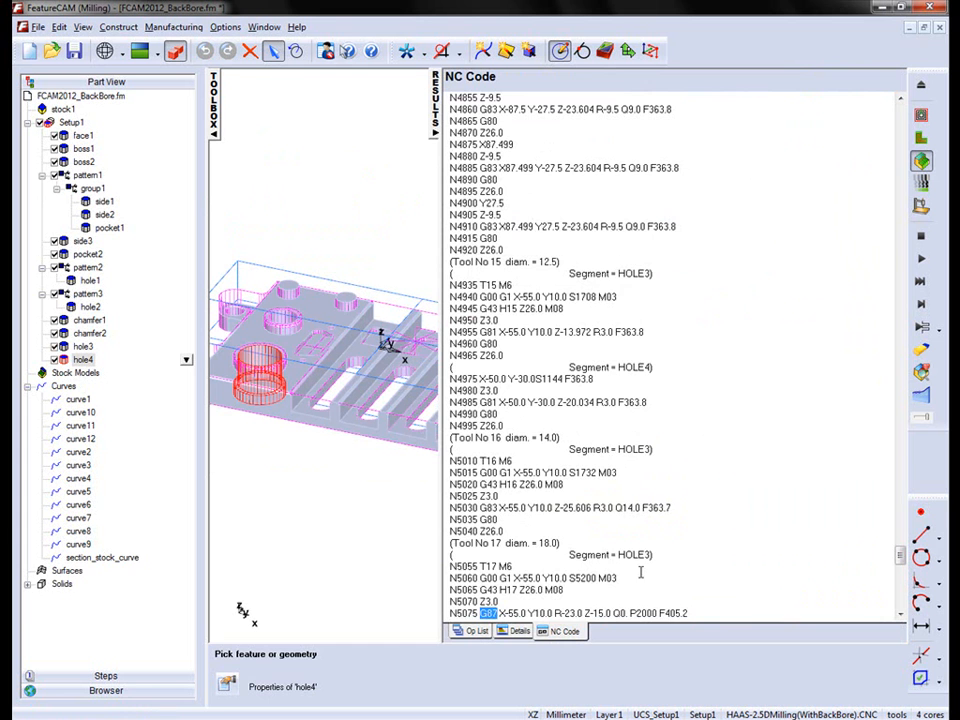
{"action": "scroll", "scroll_direction": "down", "scroll_amount": 3}
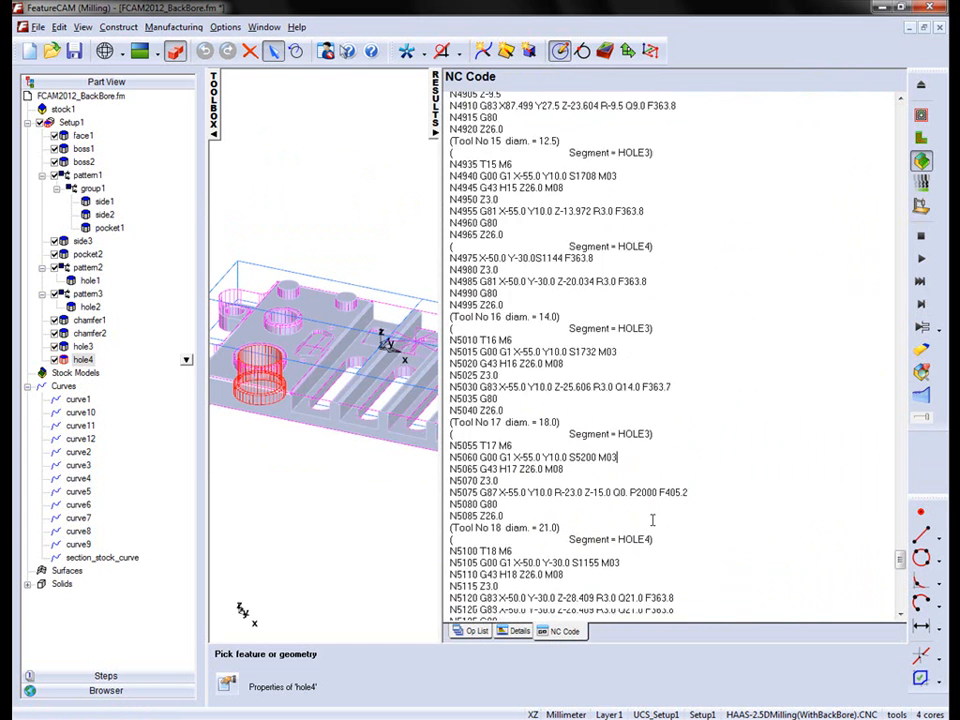
{"action": "scroll", "scroll_direction": "down", "scroll_amount": 3}
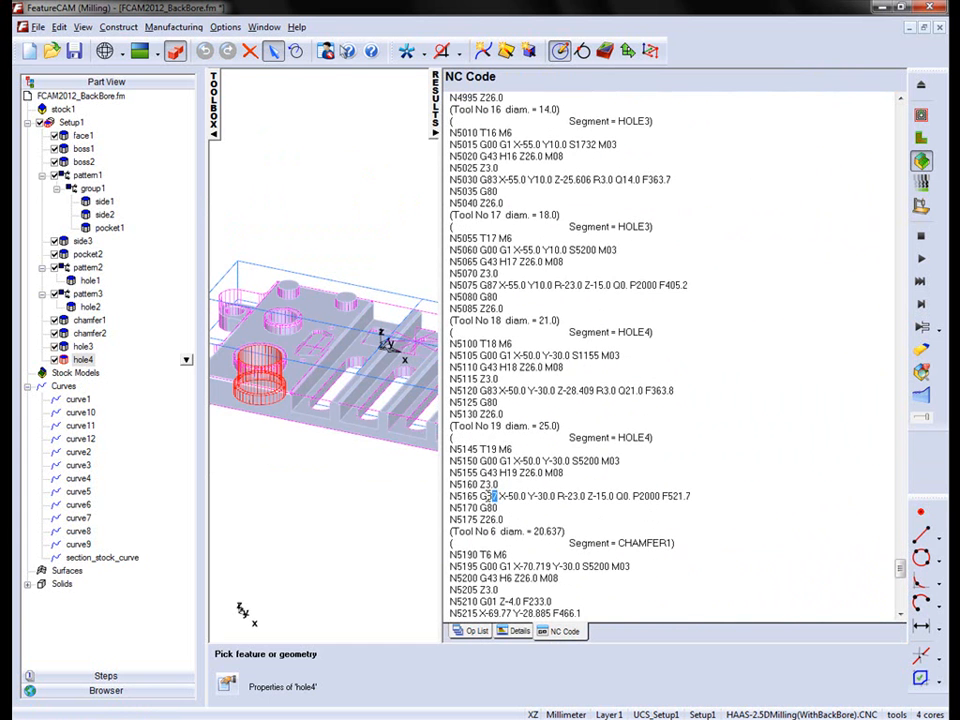